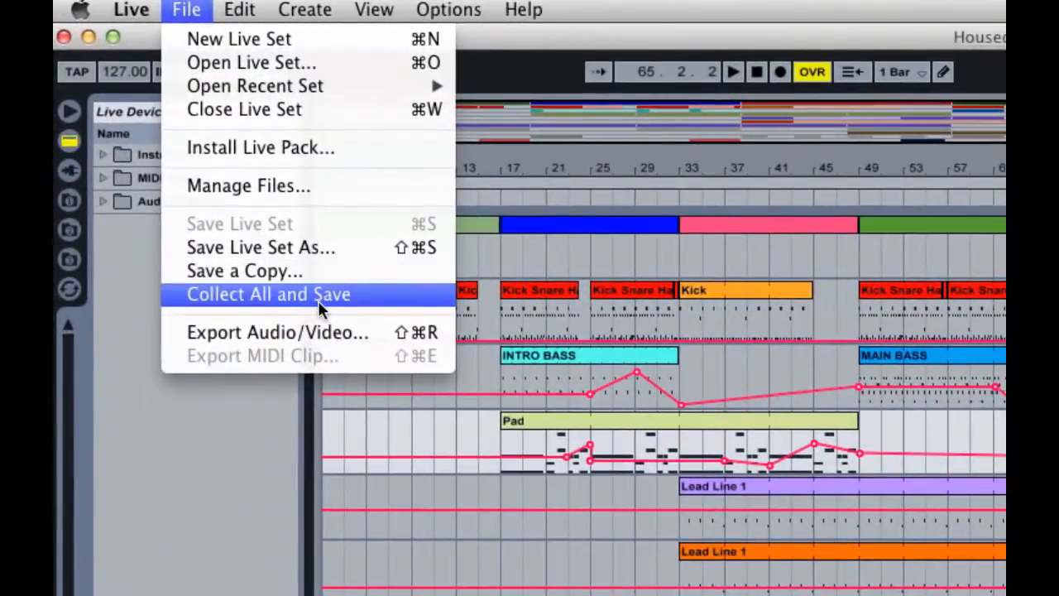
Step: Review the Collect All and Save media copy options, then cancel them
left_click(266, 294)
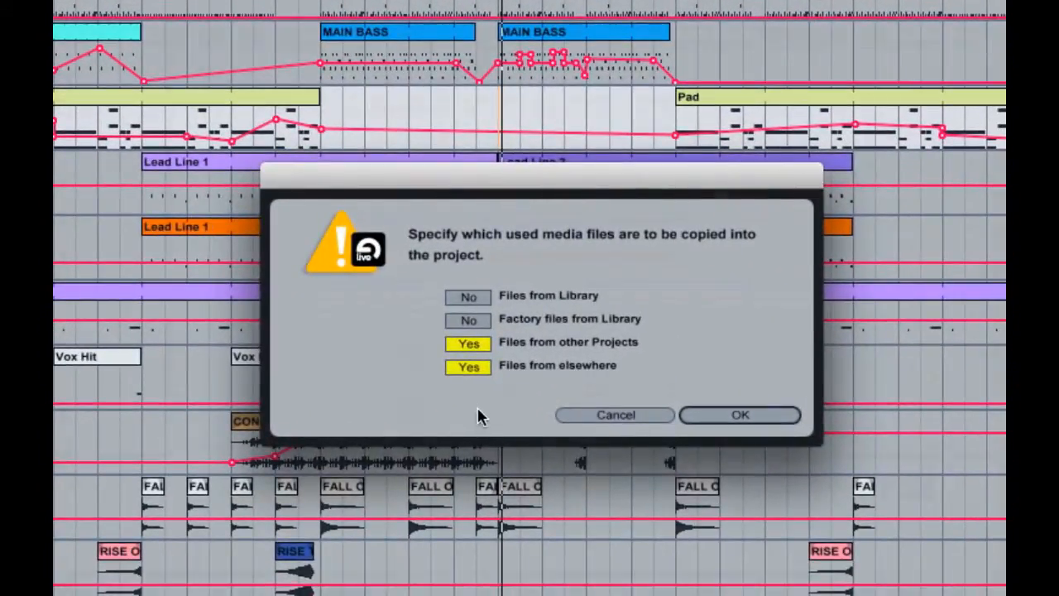
left_click(738, 414)
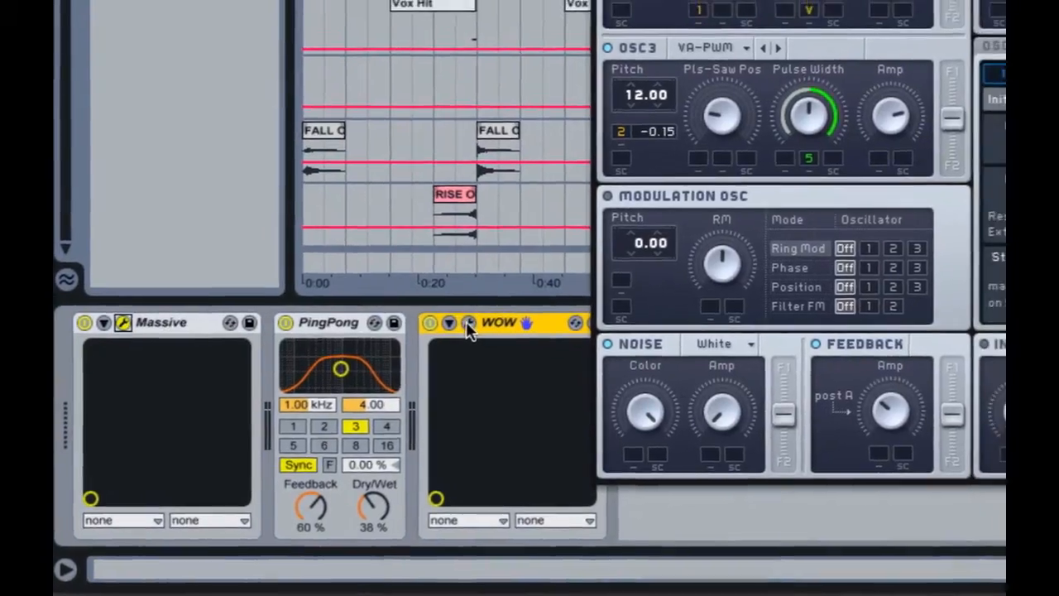
Step: Inspect the Massive and WOW plug-in windows and close both again
left_click(469, 323)
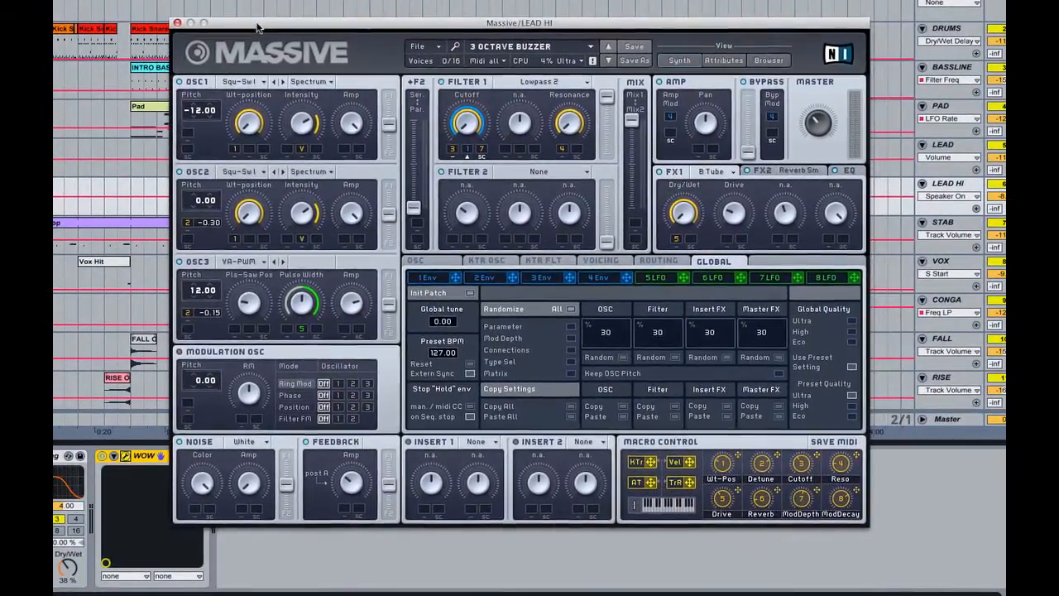
left_click(126, 457)
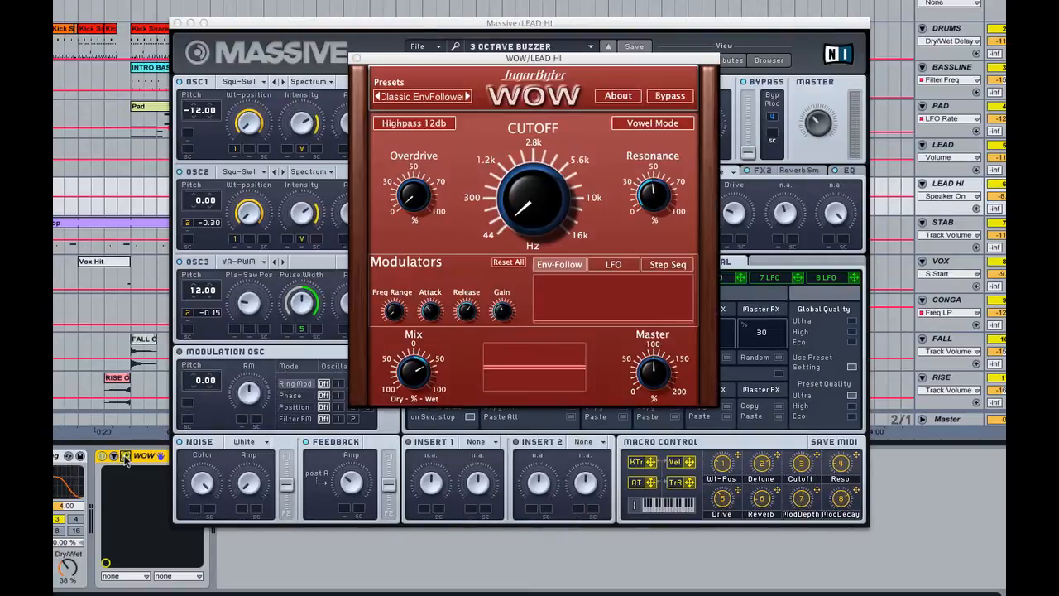
left_click(414, 122)
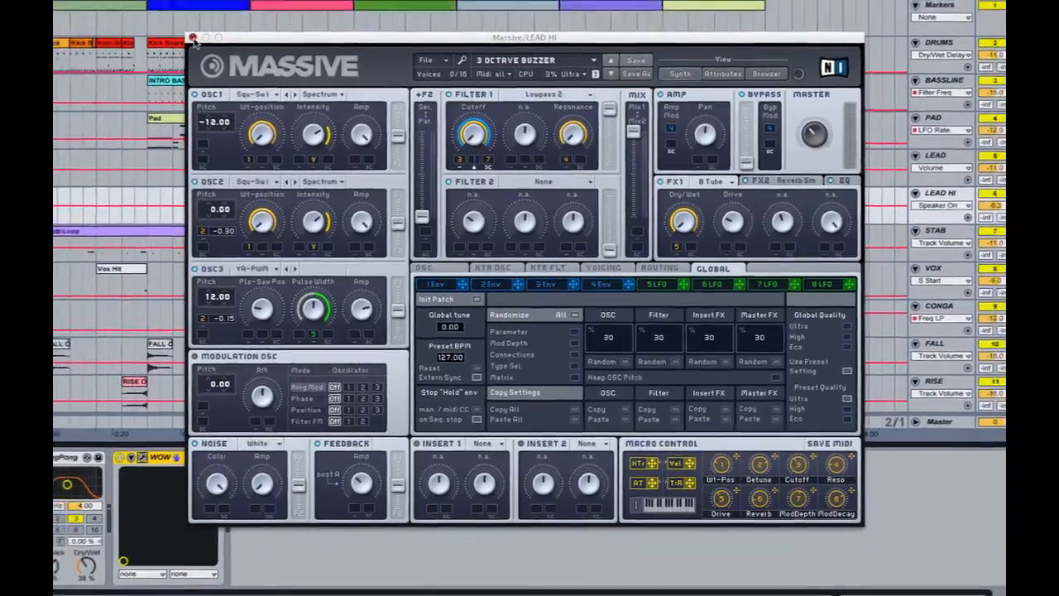
left_click(192, 36)
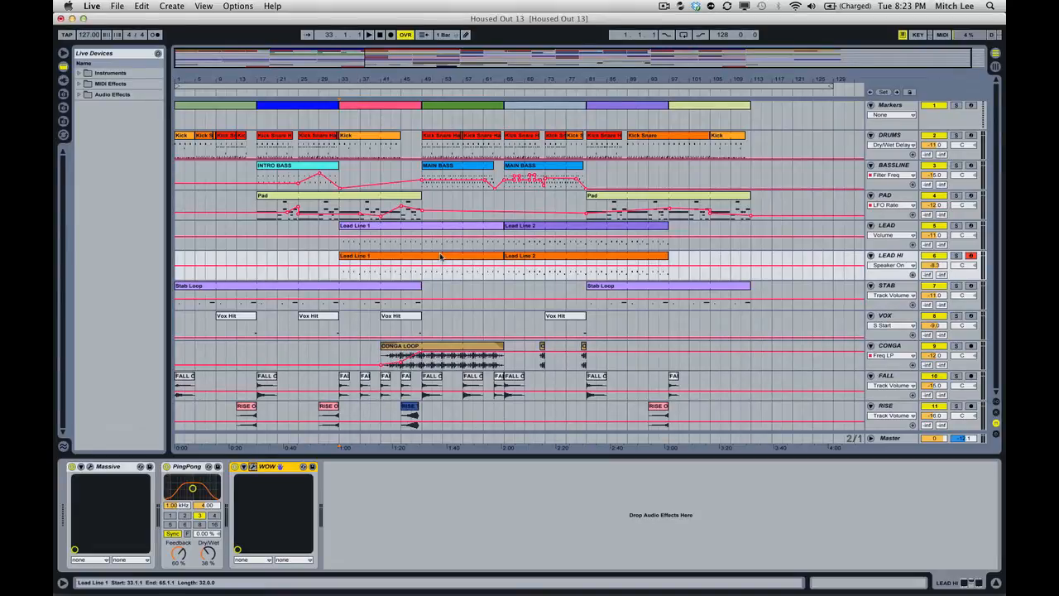
Step: Freeze the selected LEAD HI track from its header context menu
left_click(892, 255)
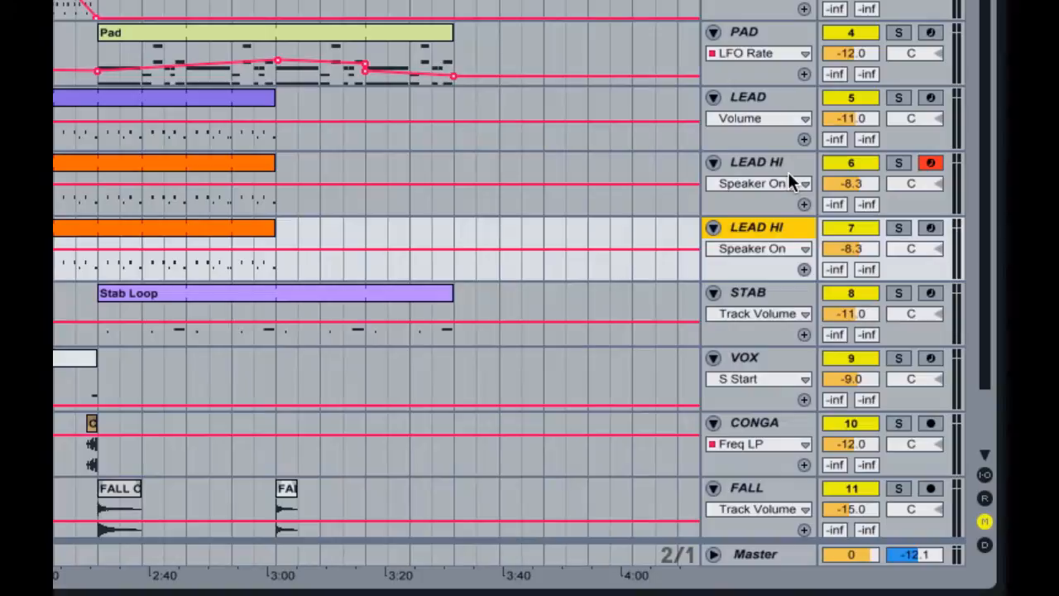
right_click(748, 230)
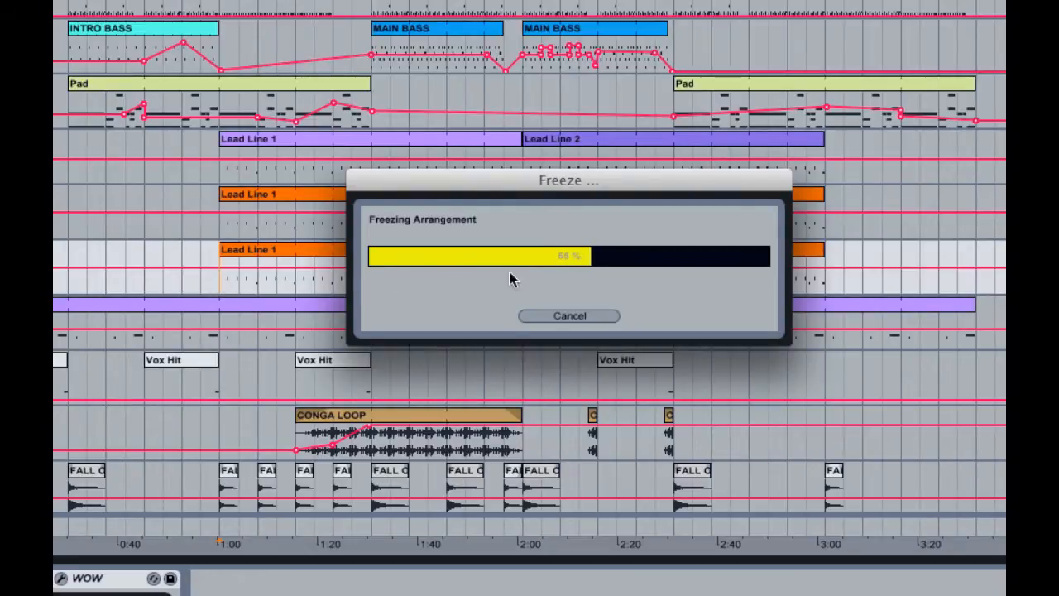
mouse_move(847, 272)
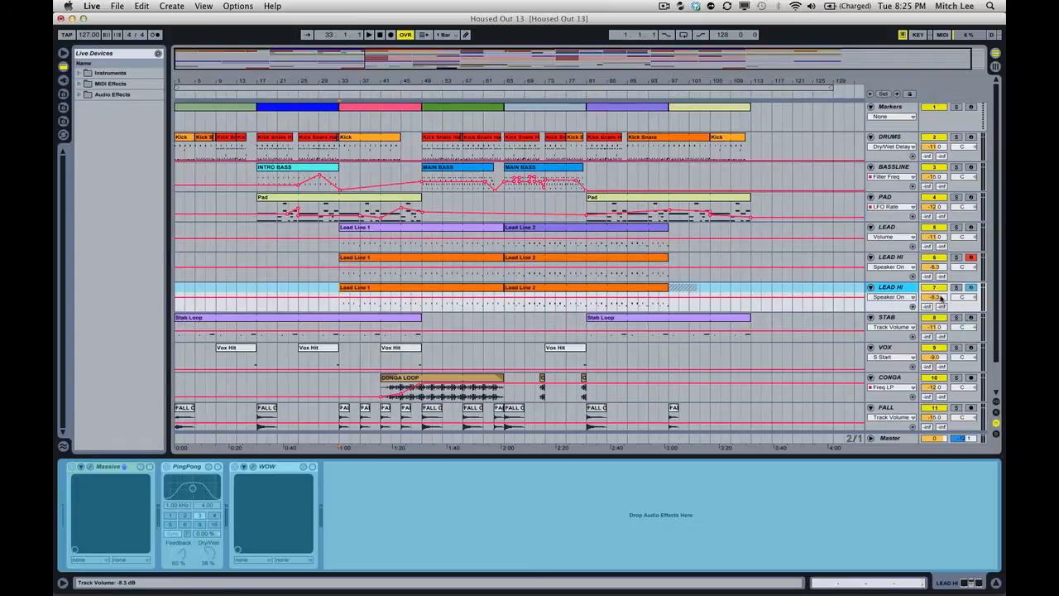
left_click(956, 288)
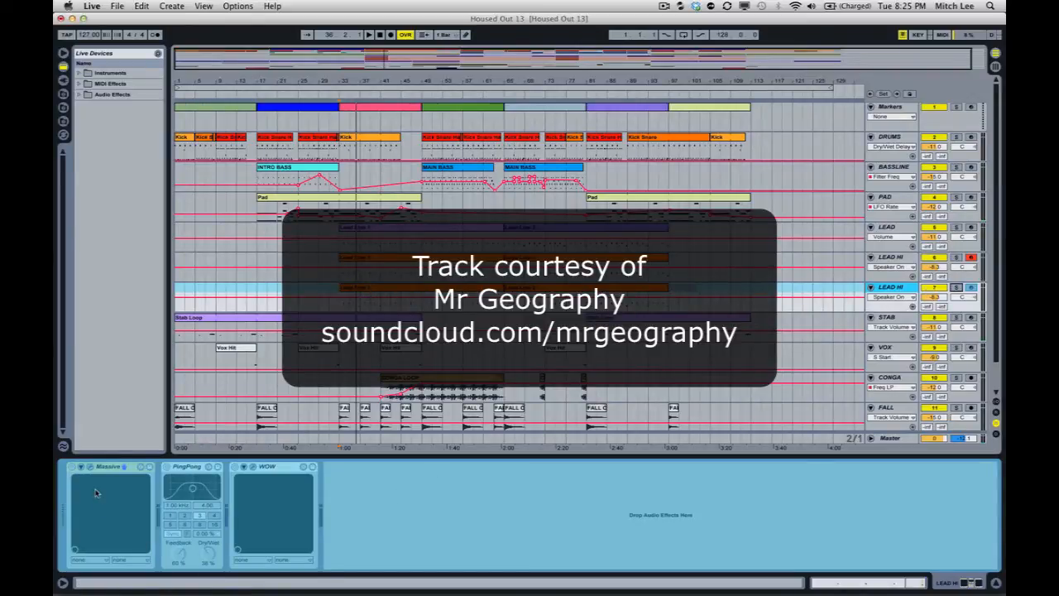
mouse_move(136, 488)
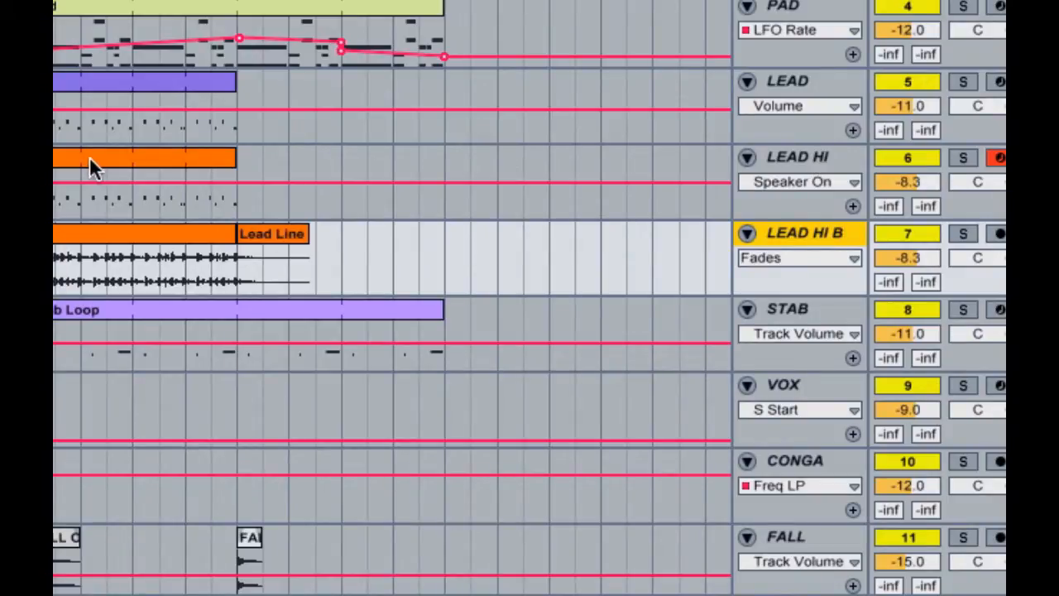
mouse_move(748, 157)
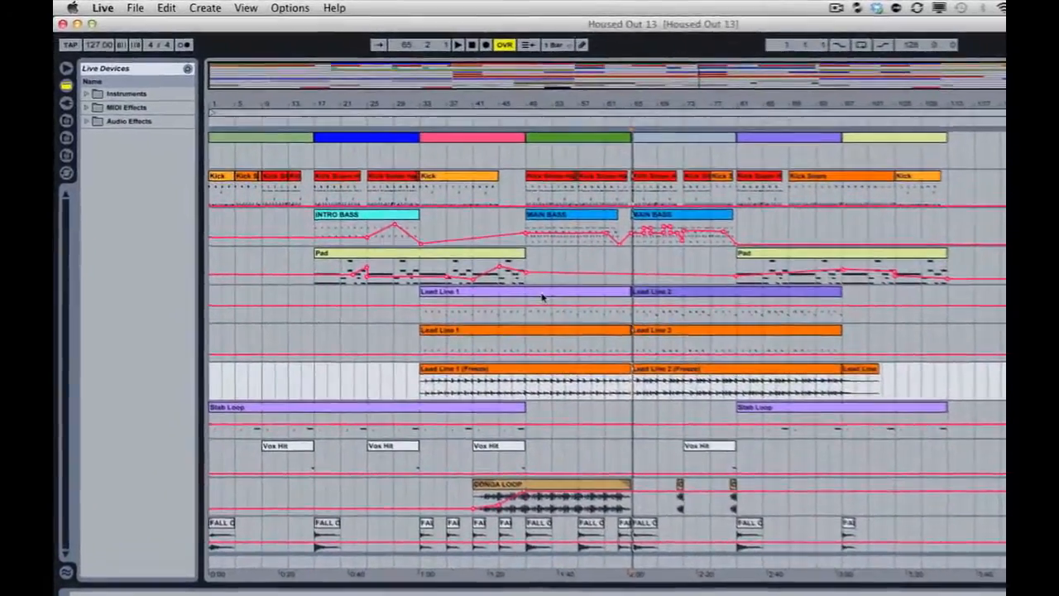
Step: Collect All and Save the set as Housed Out 13 on the Desktop
left_click(136, 8)
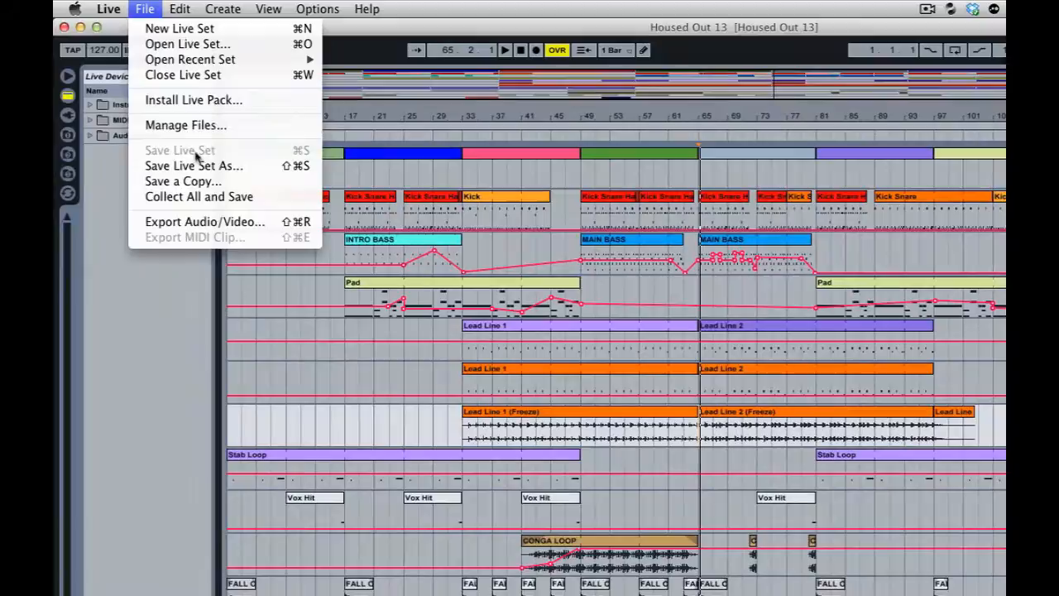
left_click(193, 166)
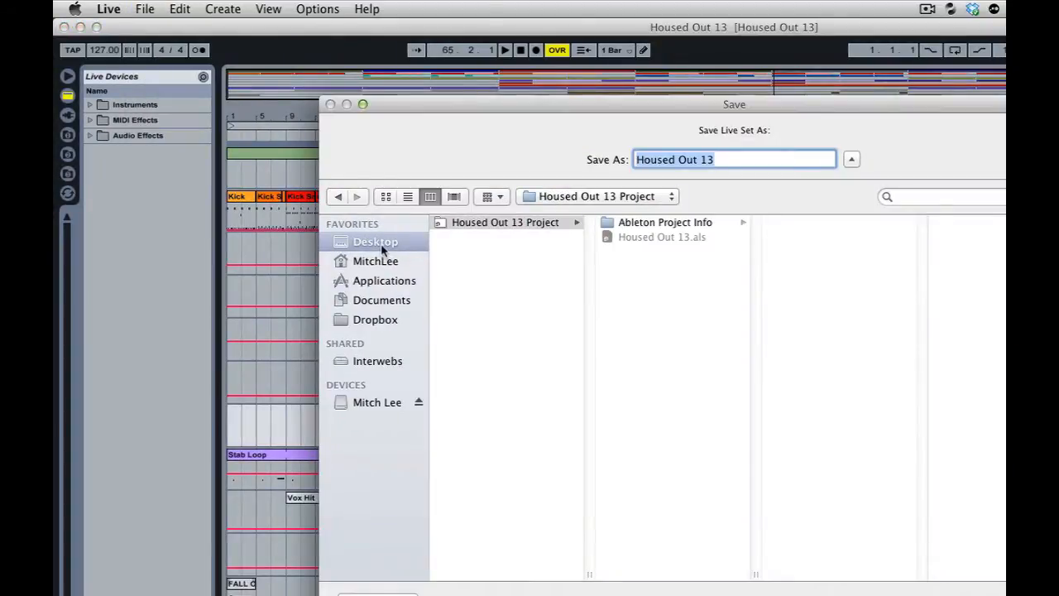
left_click(374, 241)
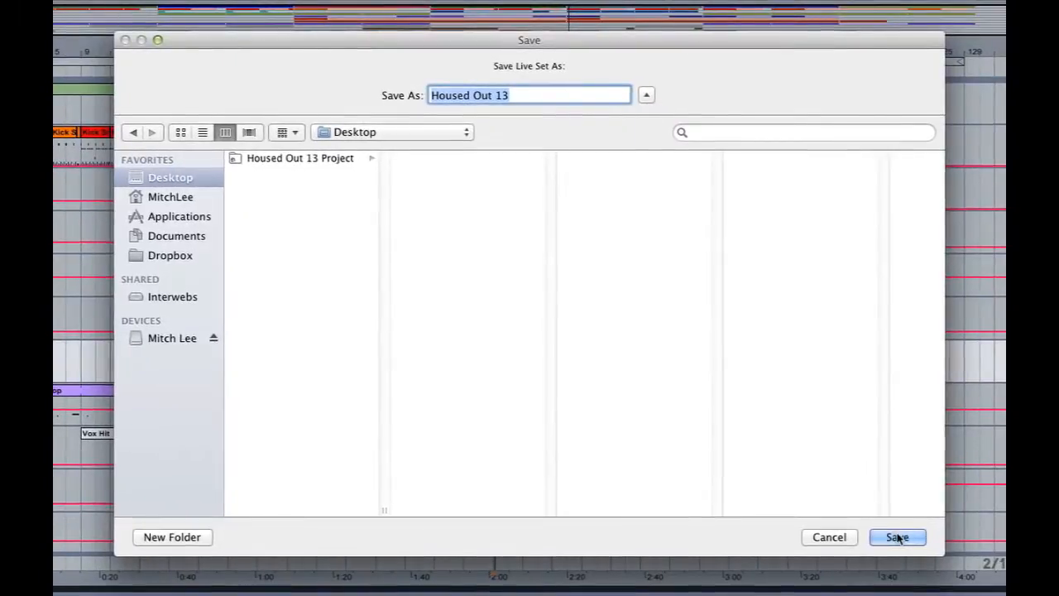
left_click(897, 536)
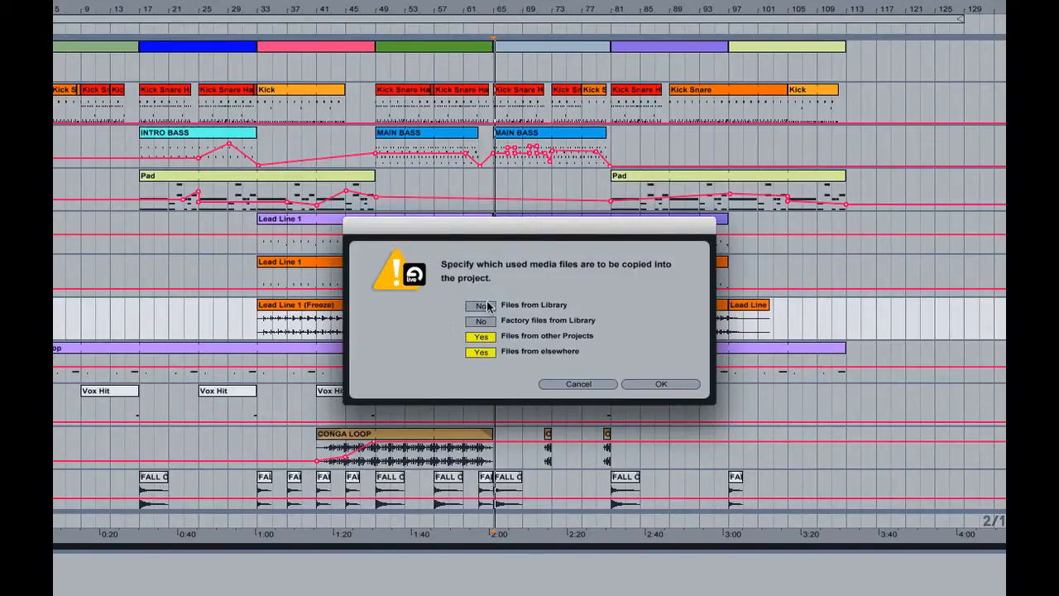
Step: Set every media copy option, including Library files, to Yes and confirm
left_click(480, 305)
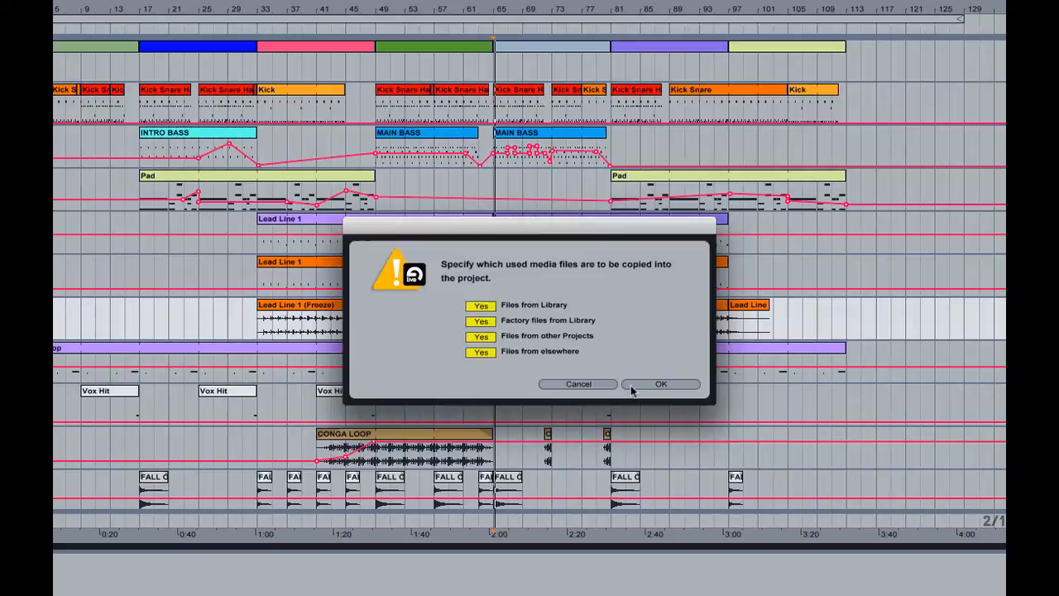
left_click(661, 384)
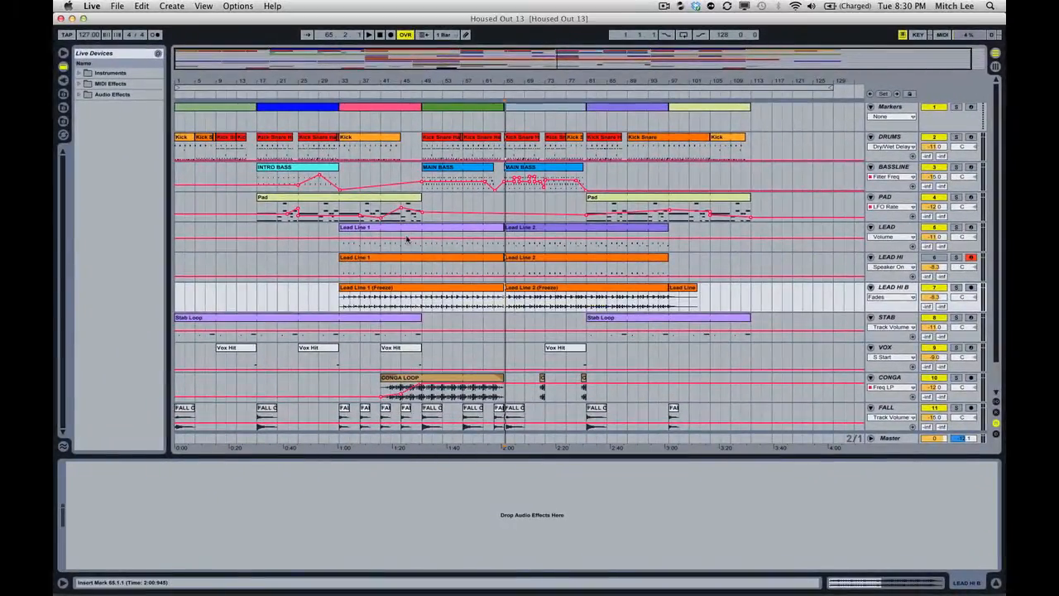
Step: Browse Housed Out 13 Project > Samples > Processed in Finder to check the frozen audio
left_click(115, 6)
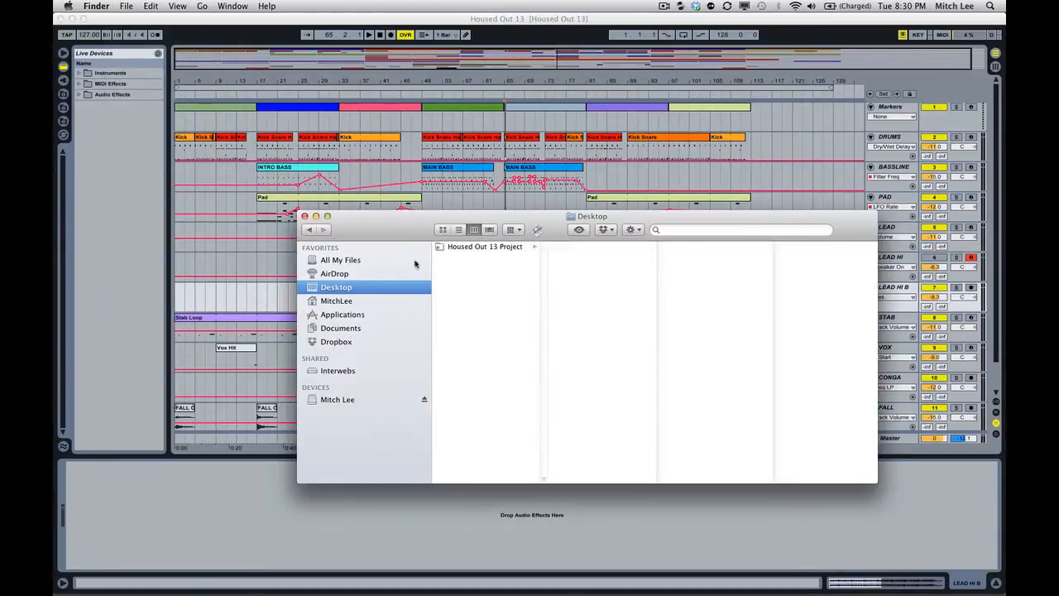
left_click(485, 245)
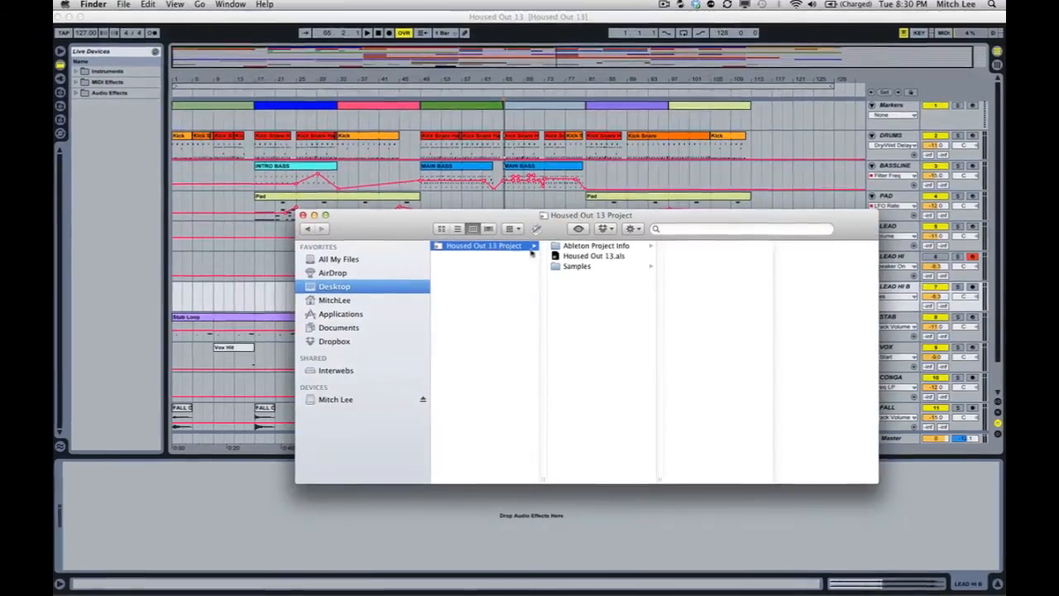
left_click(576, 265)
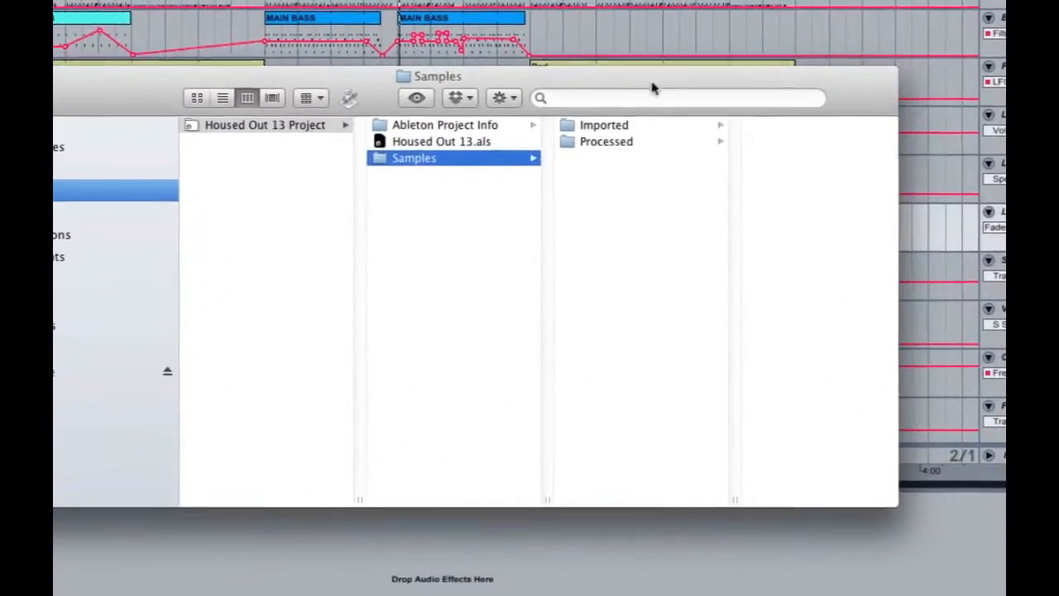
left_click(606, 140)
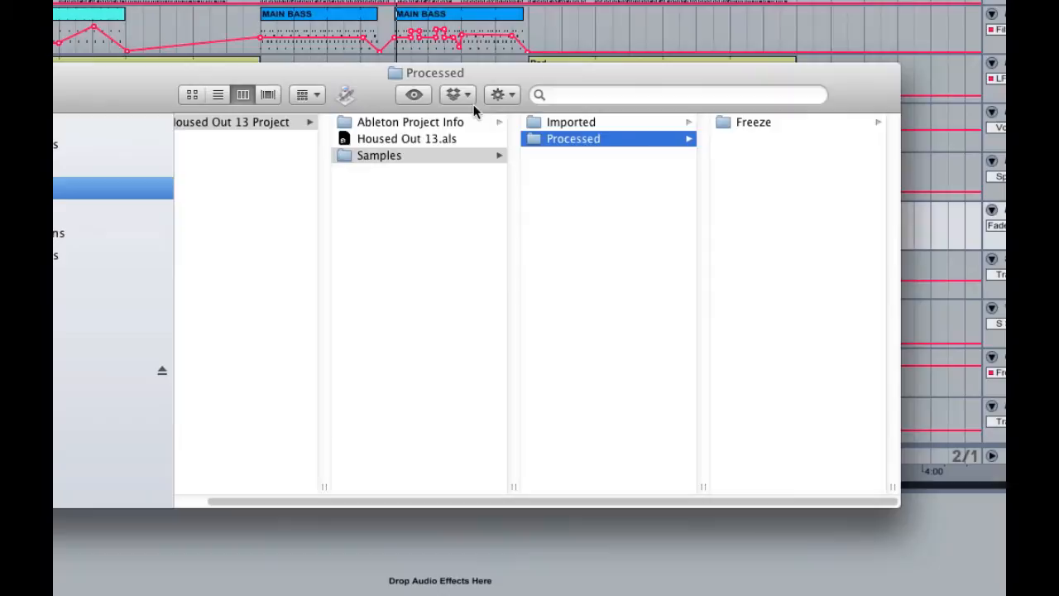
left_click(573, 139)
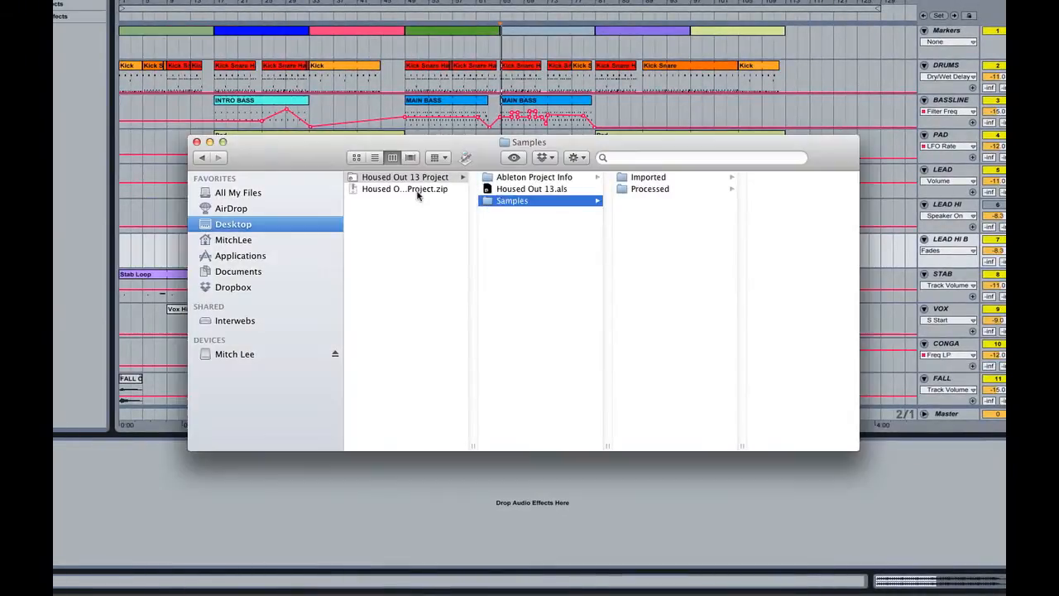
Step: Compress the project folder into Housed Out 13 Project.zip and inspect the ~53 MB archive
left_click(403, 188)
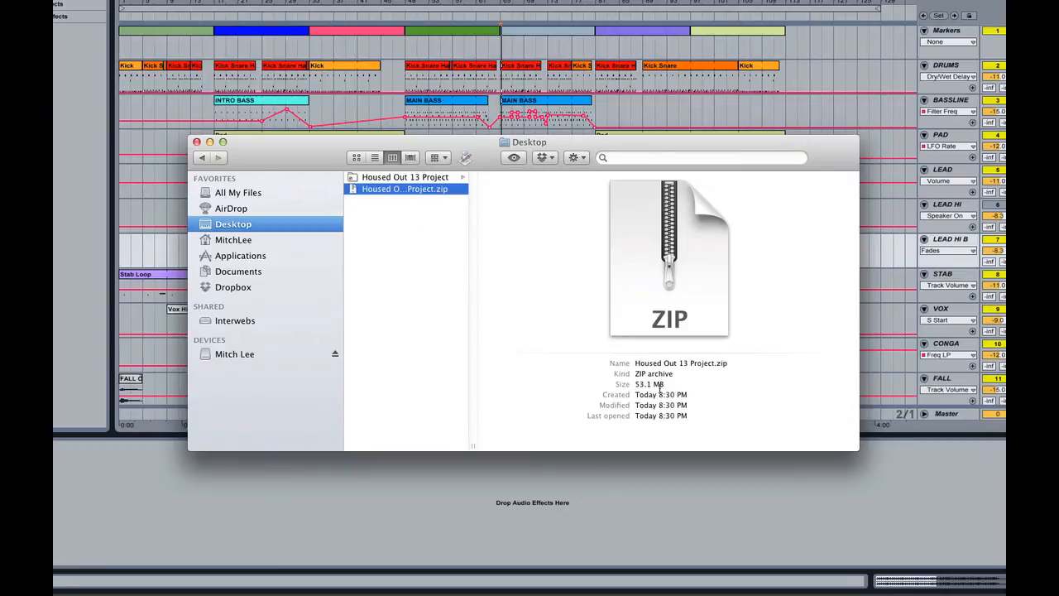
left_click(428, 224)
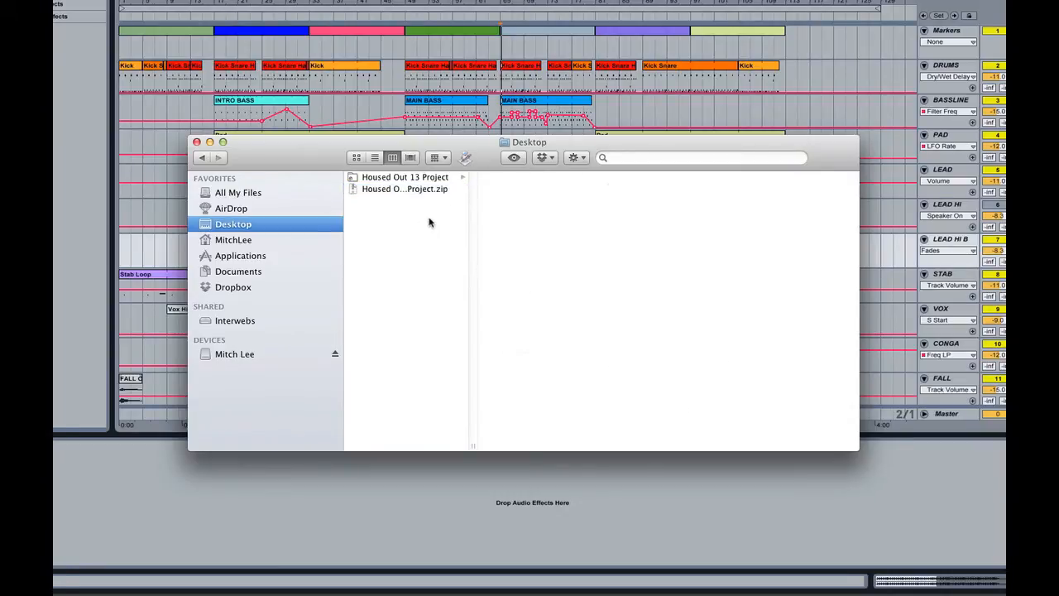